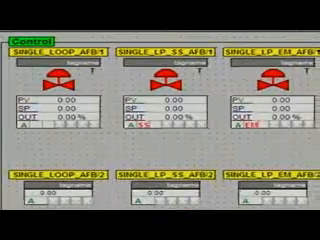
scroll(right, 3)
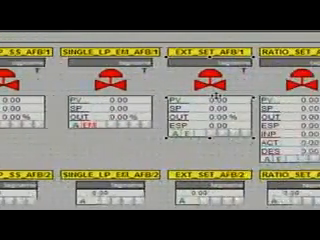